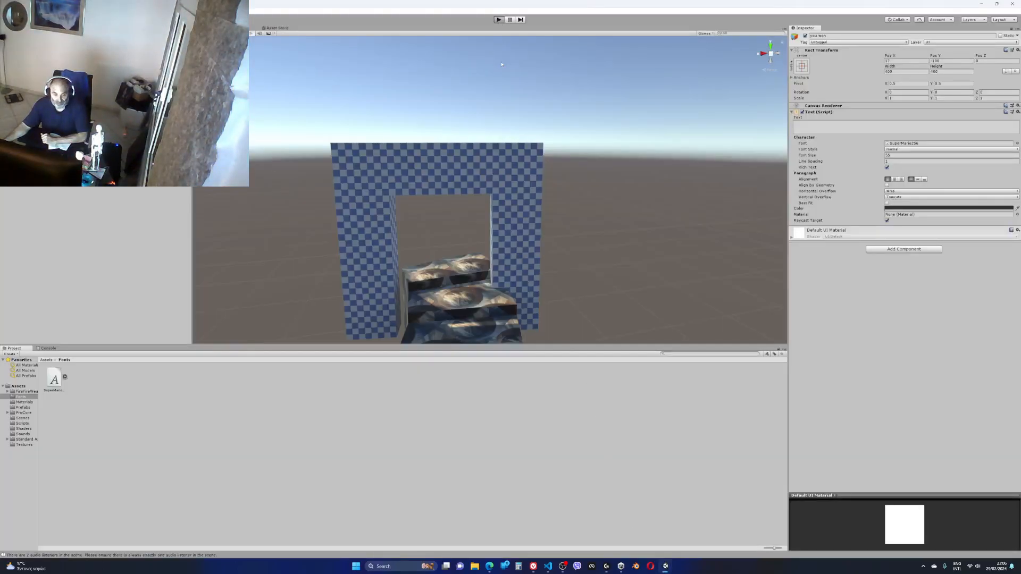
{"action": "left_click", "coordinate": [498, 19]}
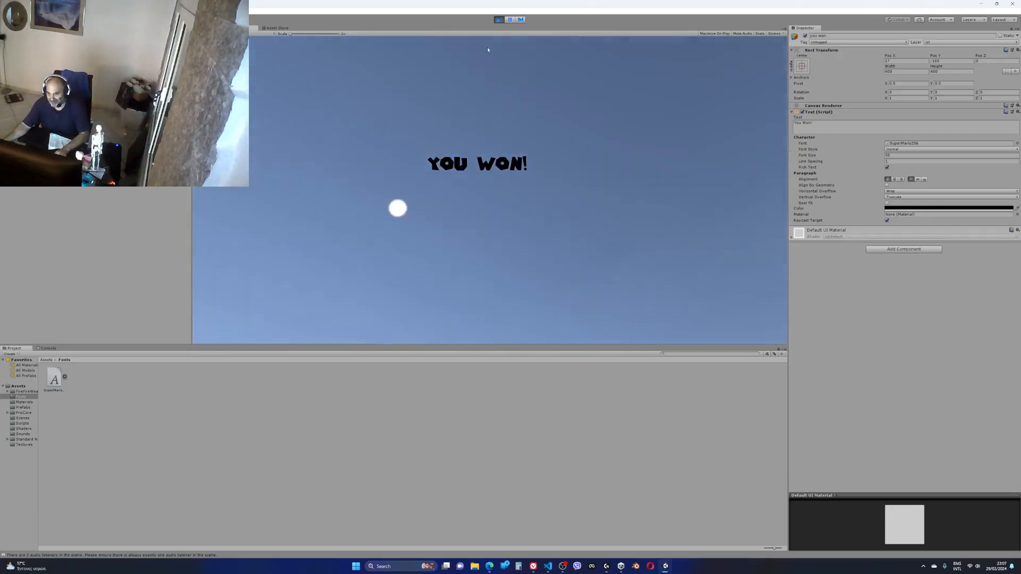
{"action": "left_click", "coordinate": [498, 19]}
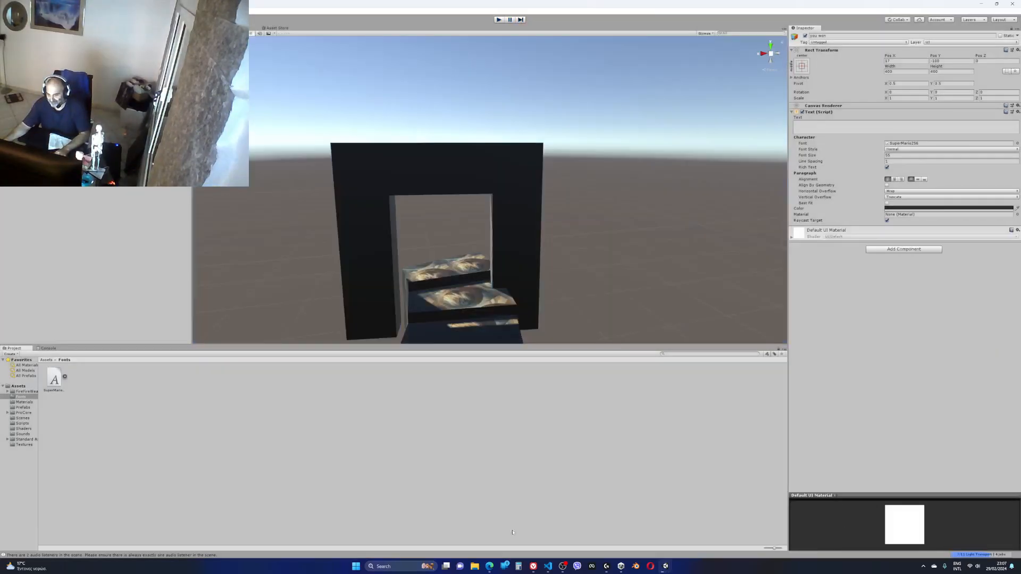